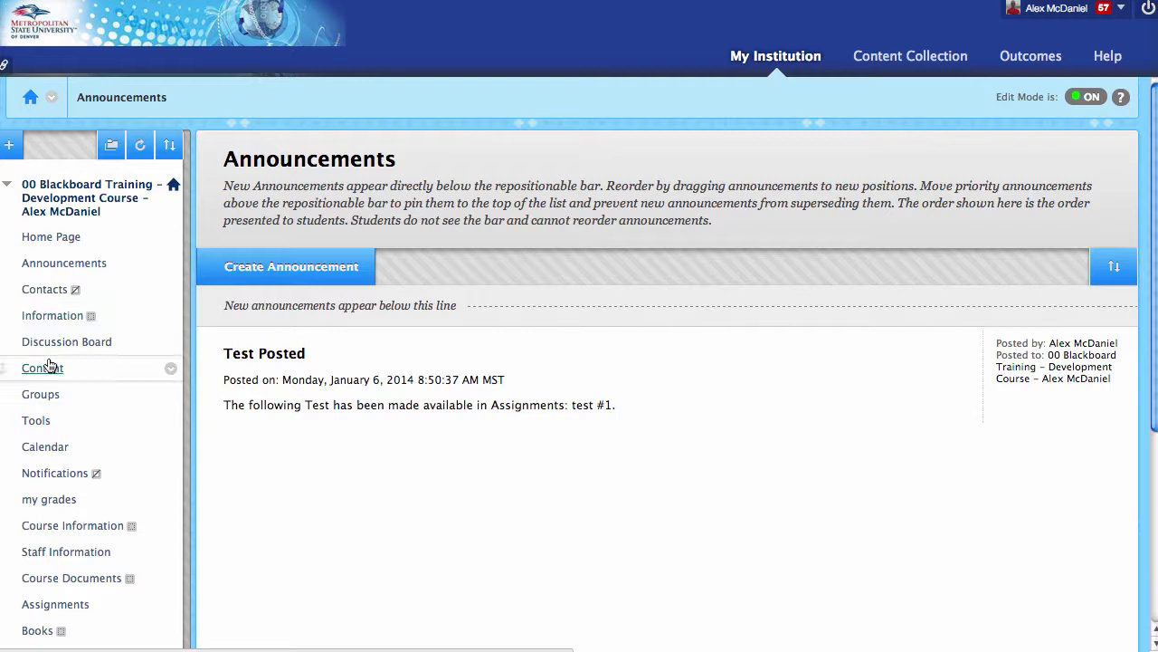
pyautogui.moveTo(41, 367)
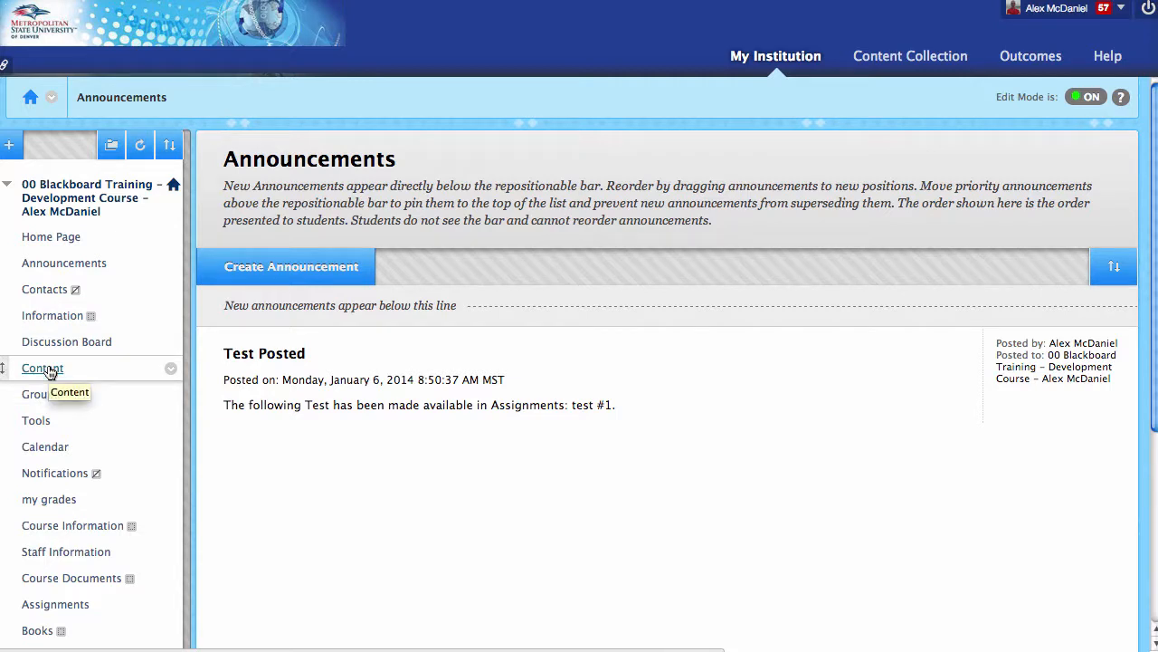
pyautogui.moveTo(42, 367)
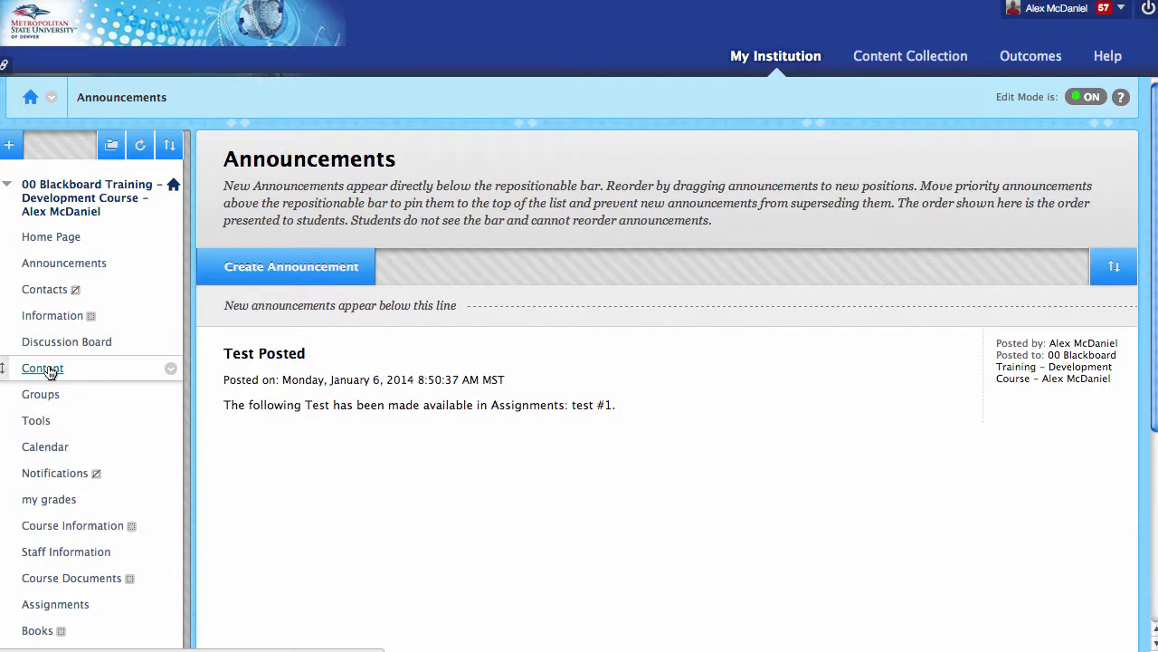
# Open the training course's Content area from the course menu.
pyautogui.click(42, 367)
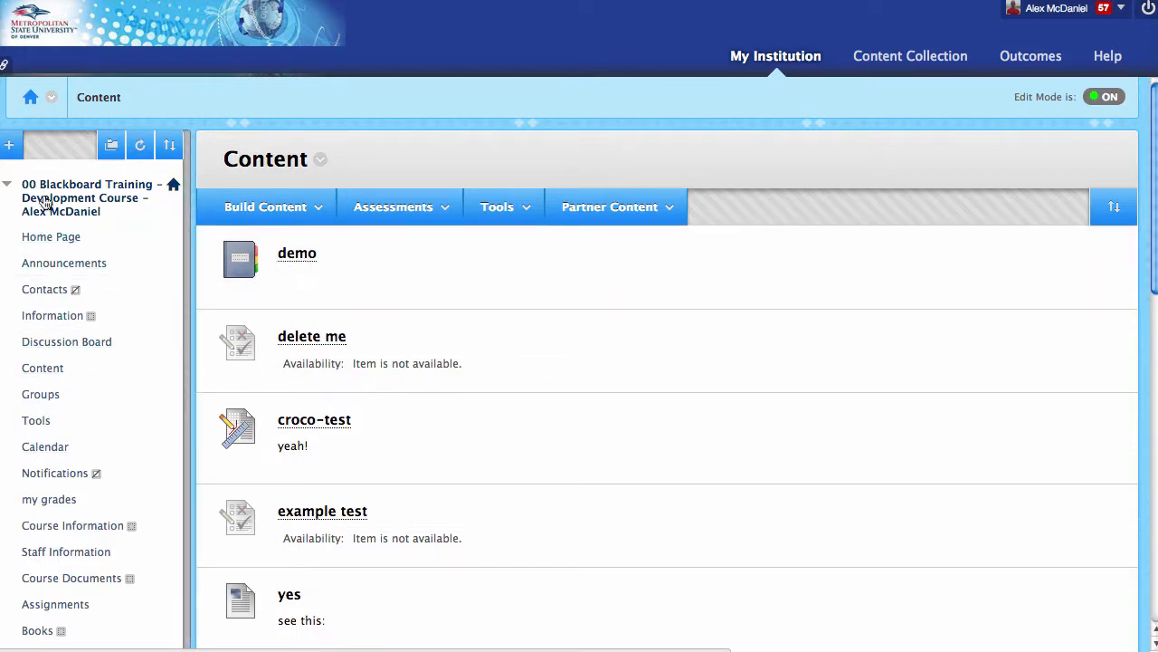
# Create a course menu content area named 'Video Discussions', available to users.
pyautogui.click(9, 145)
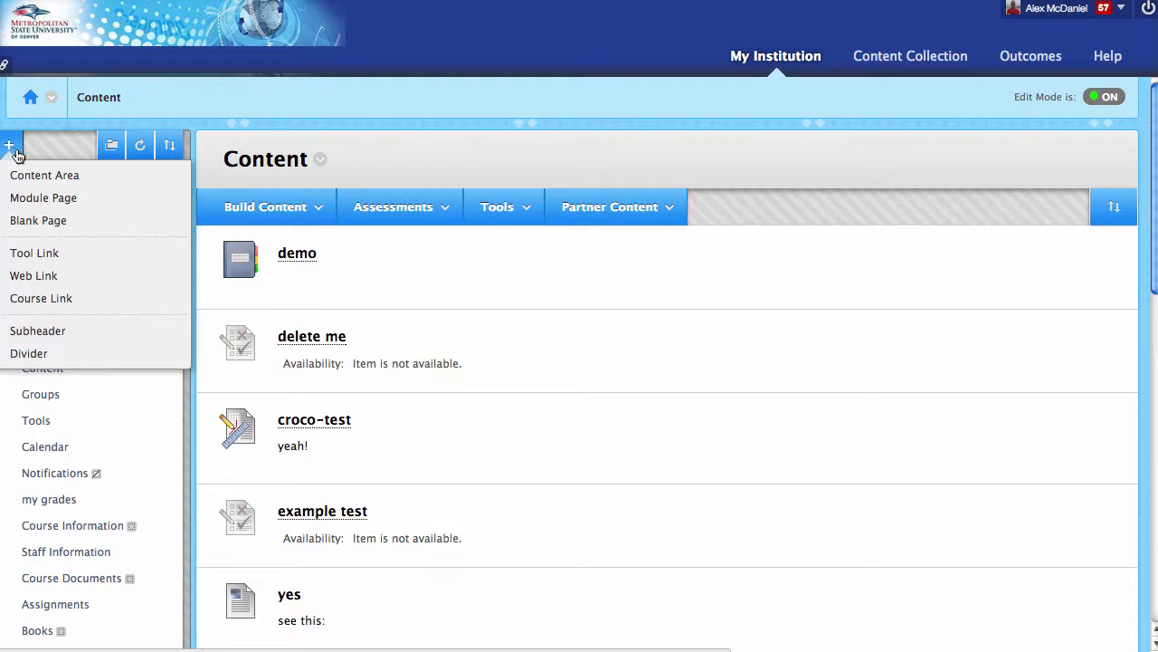
pyautogui.moveTo(10, 144)
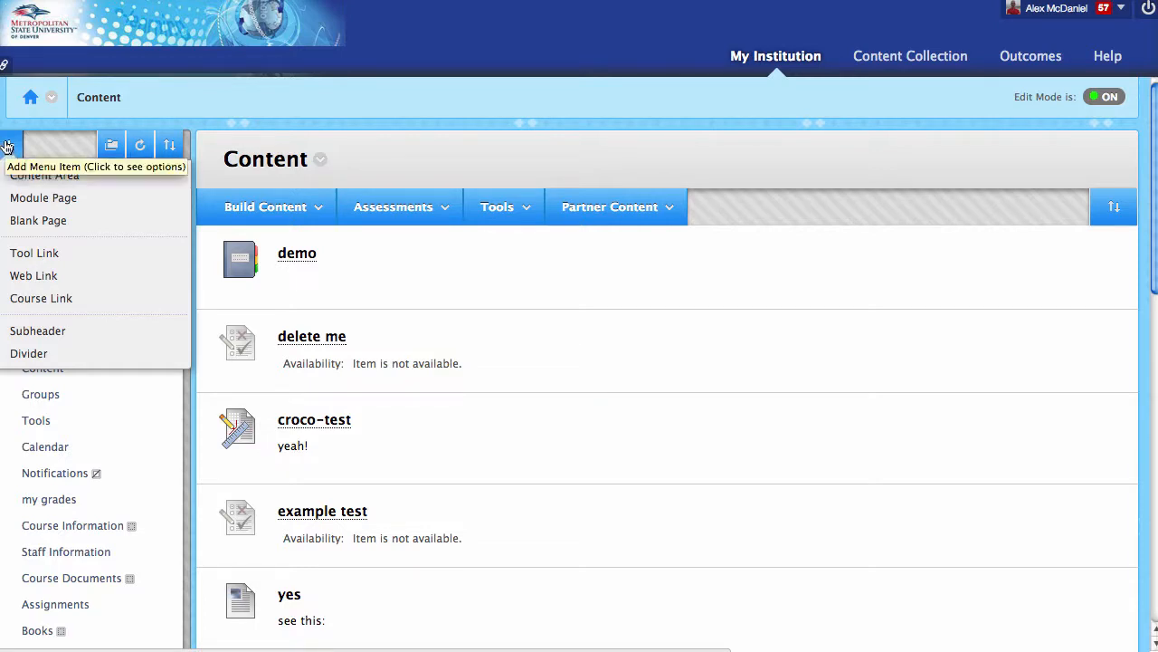
pyautogui.click(44, 176)
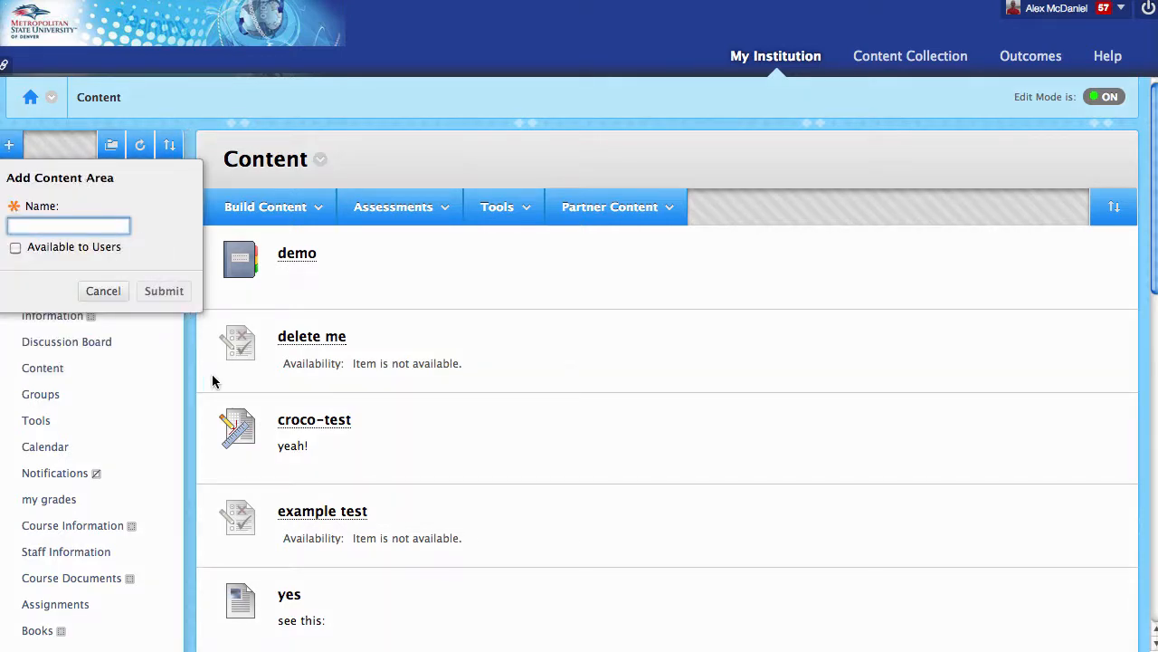
pyautogui.write('Video D')
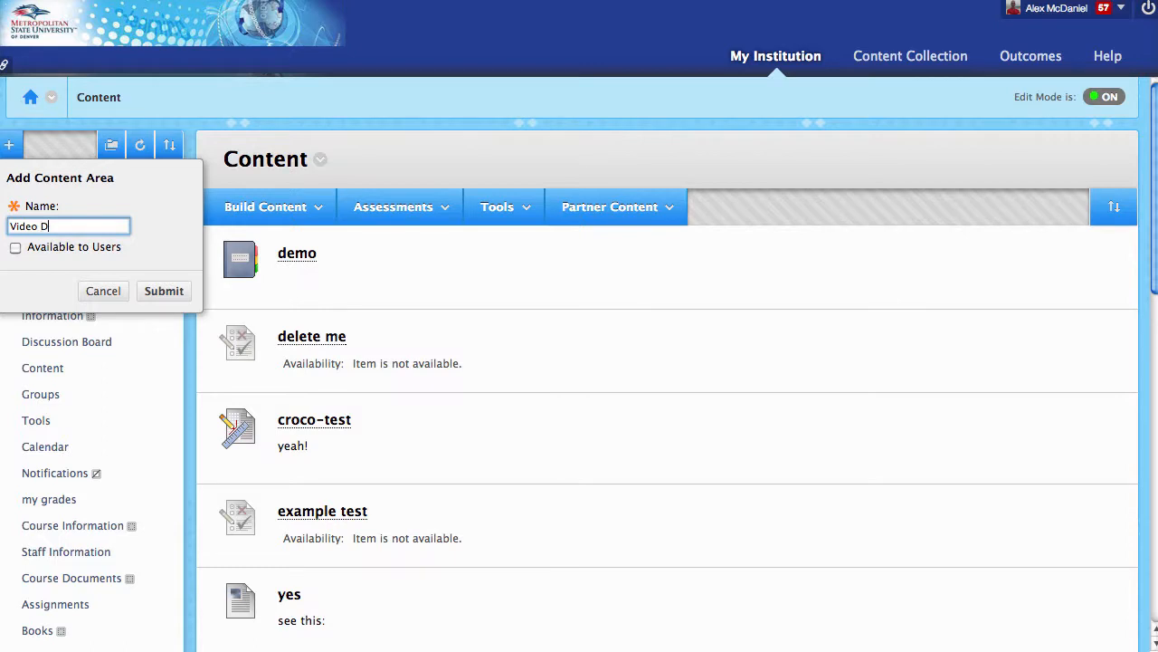
pyautogui.write('iscussions')
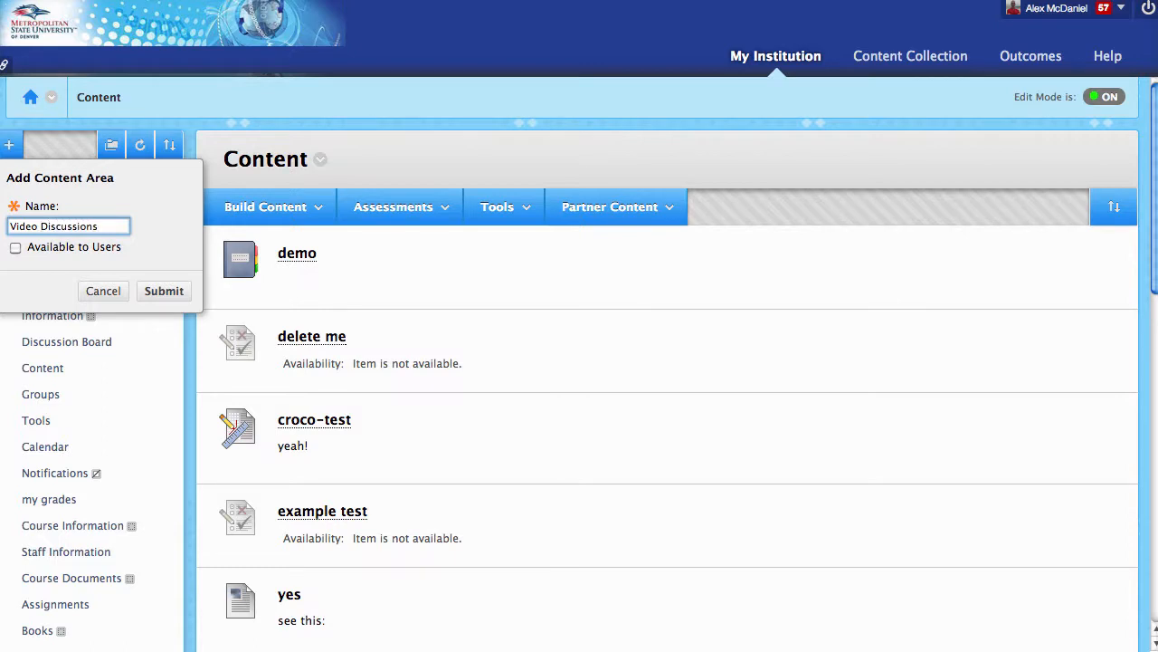
pyautogui.click(16, 247)
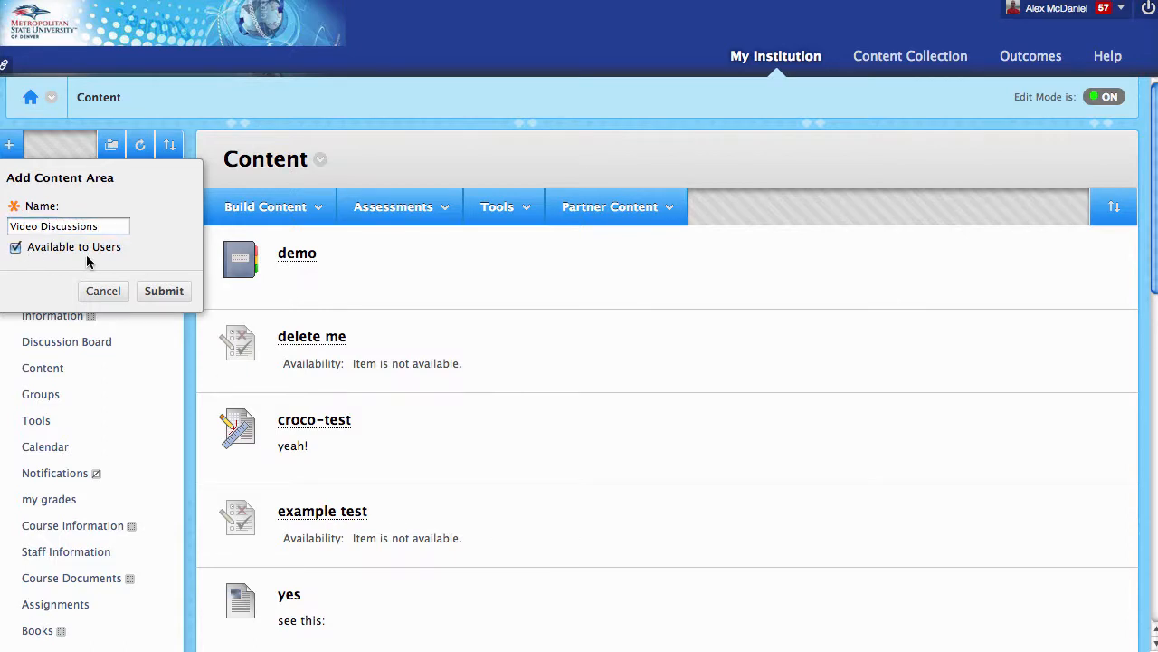
pyautogui.click(164, 290)
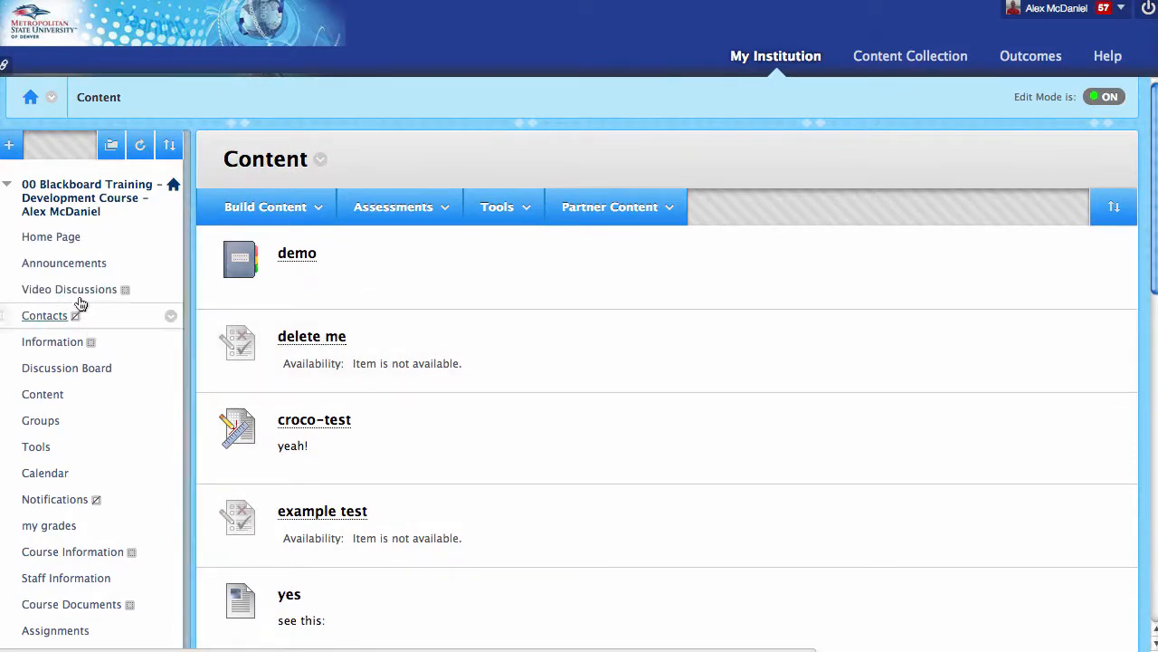
# Open the empty Video Discussions area from the course menu.
pyautogui.click(69, 289)
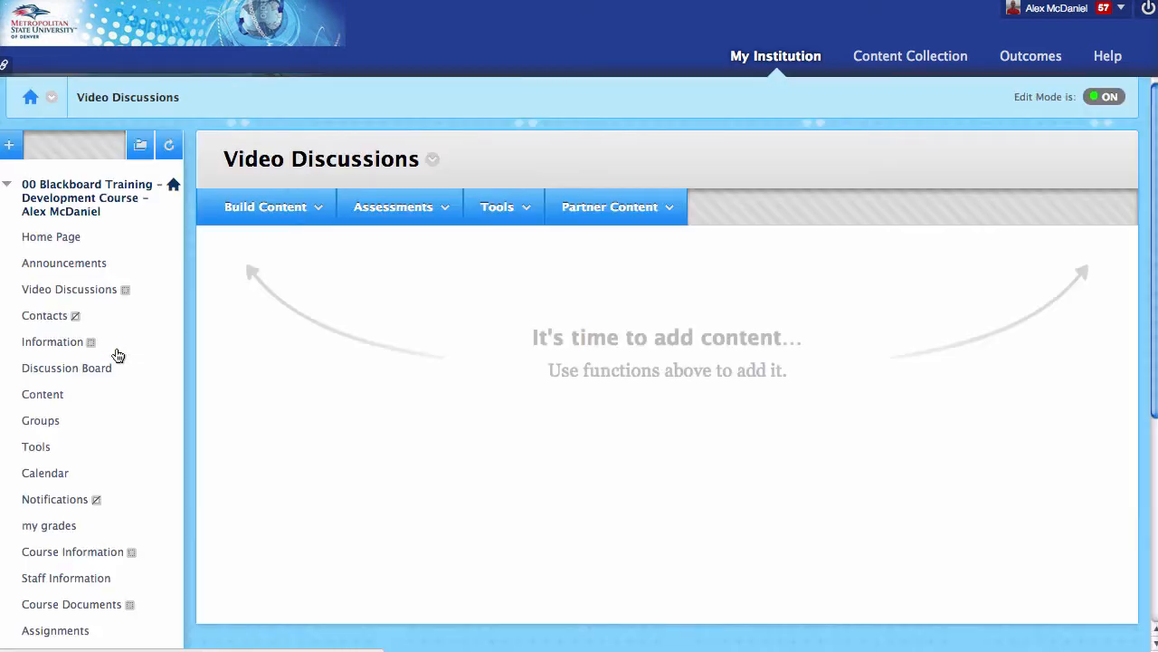
pyautogui.click(265, 207)
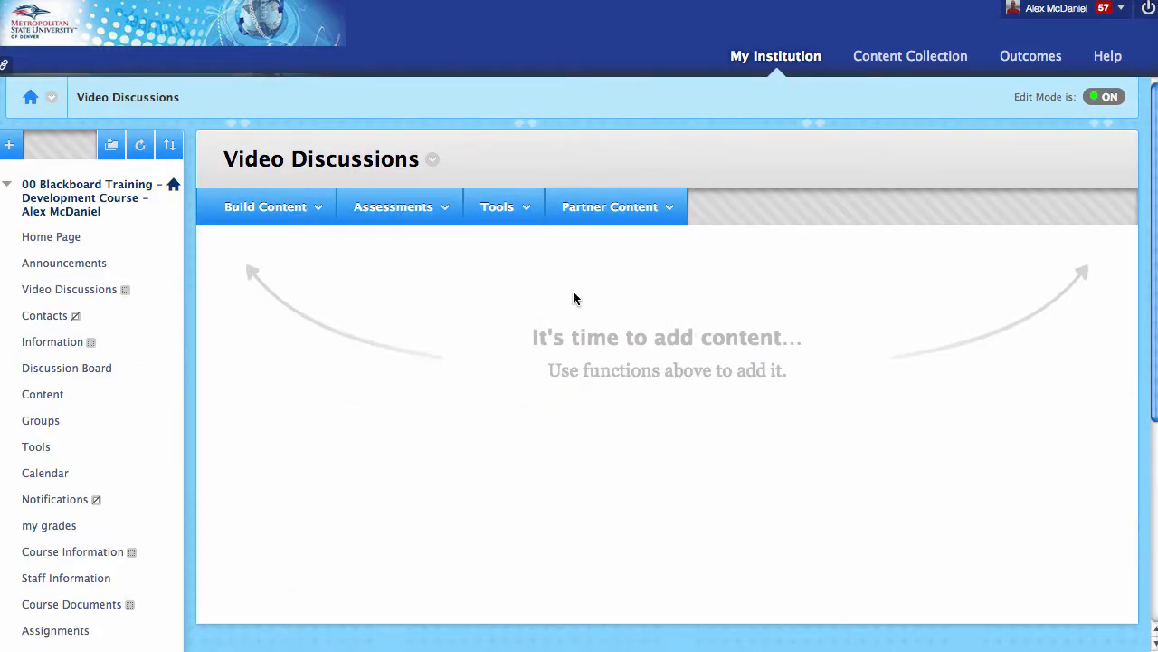
pyautogui.moveTo(570, 300)
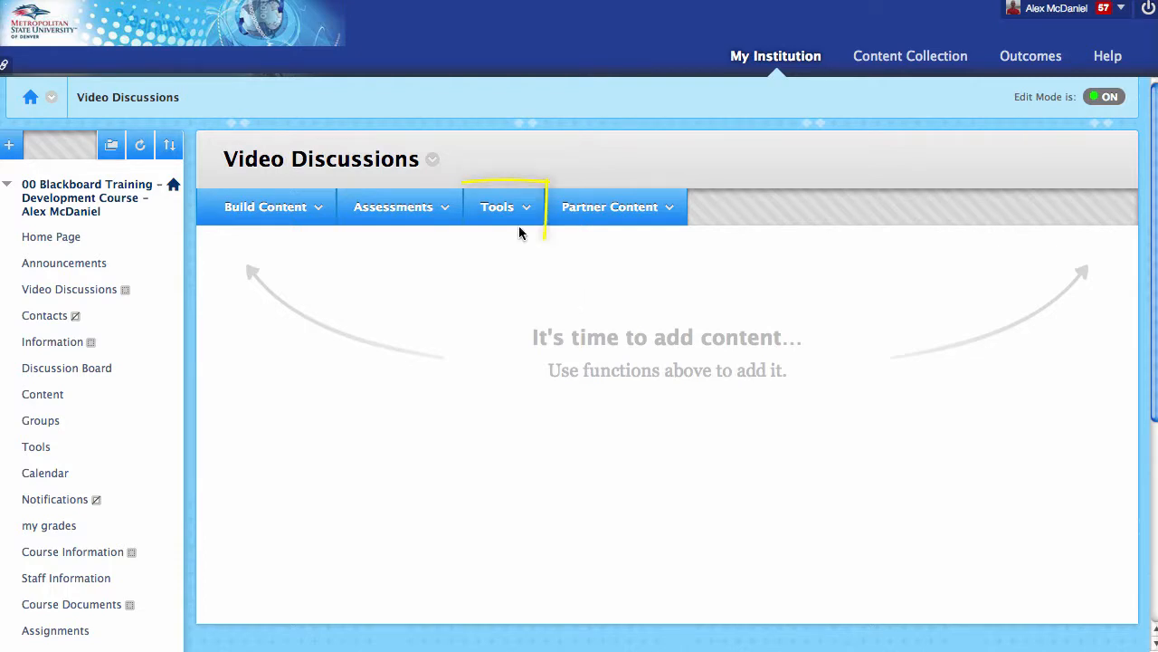
# Open the Tools menu in Video Discussions to reveal Blackboard Collaborate.
pyautogui.click(503, 206)
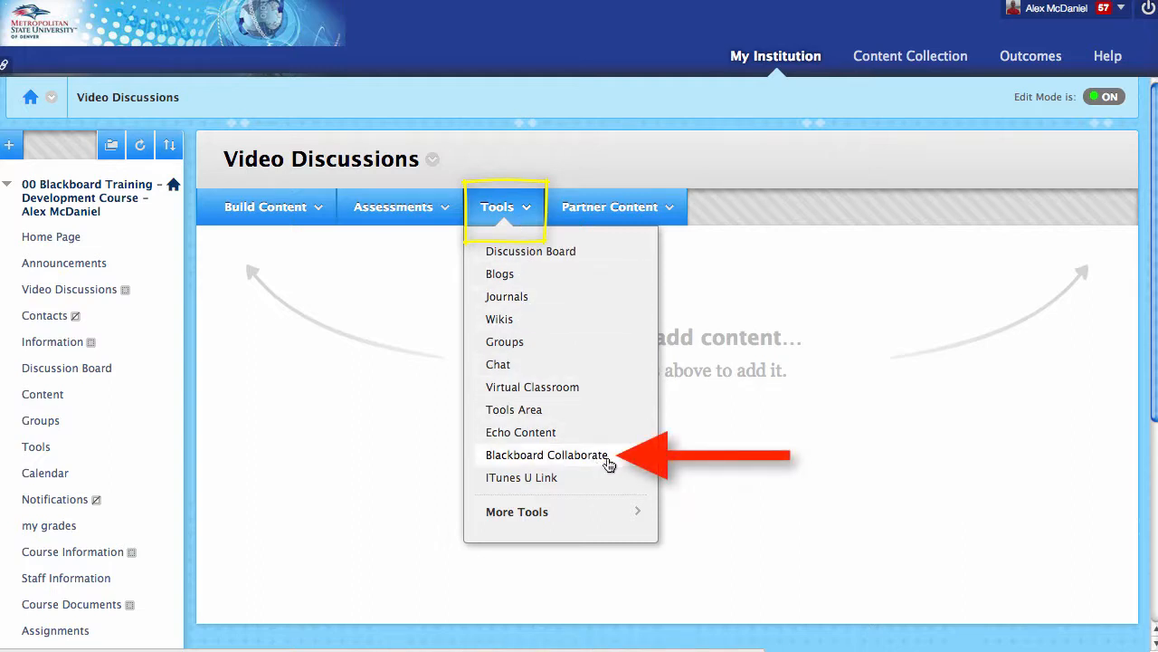
pyautogui.moveTo(613, 468)
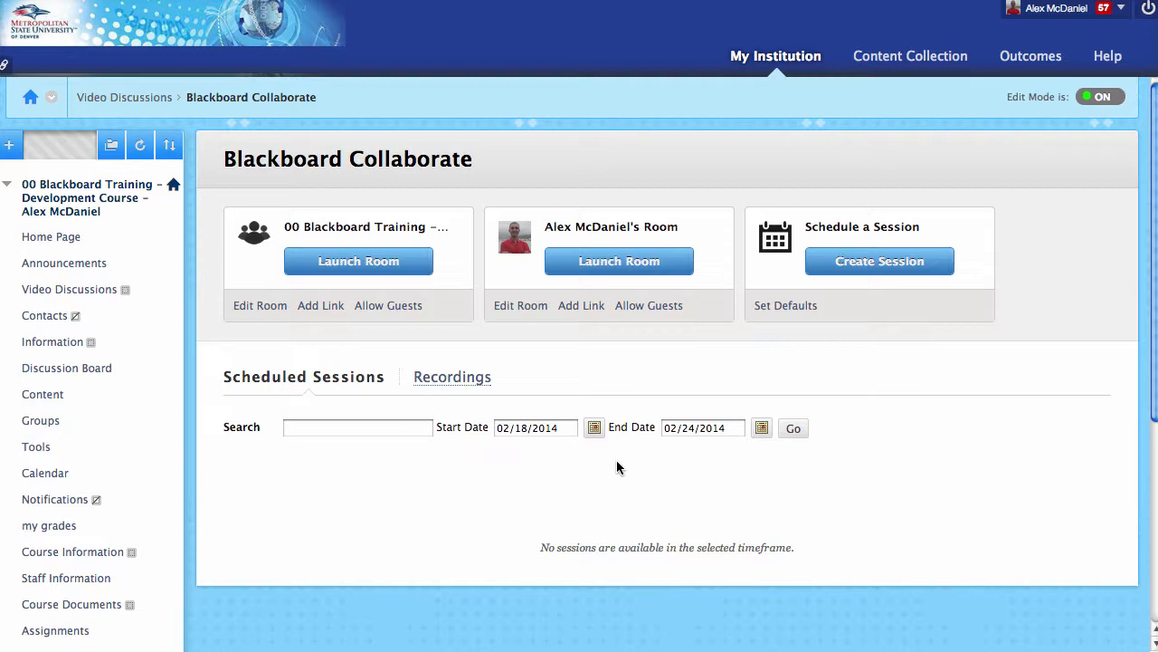
pyautogui.moveTo(519, 520)
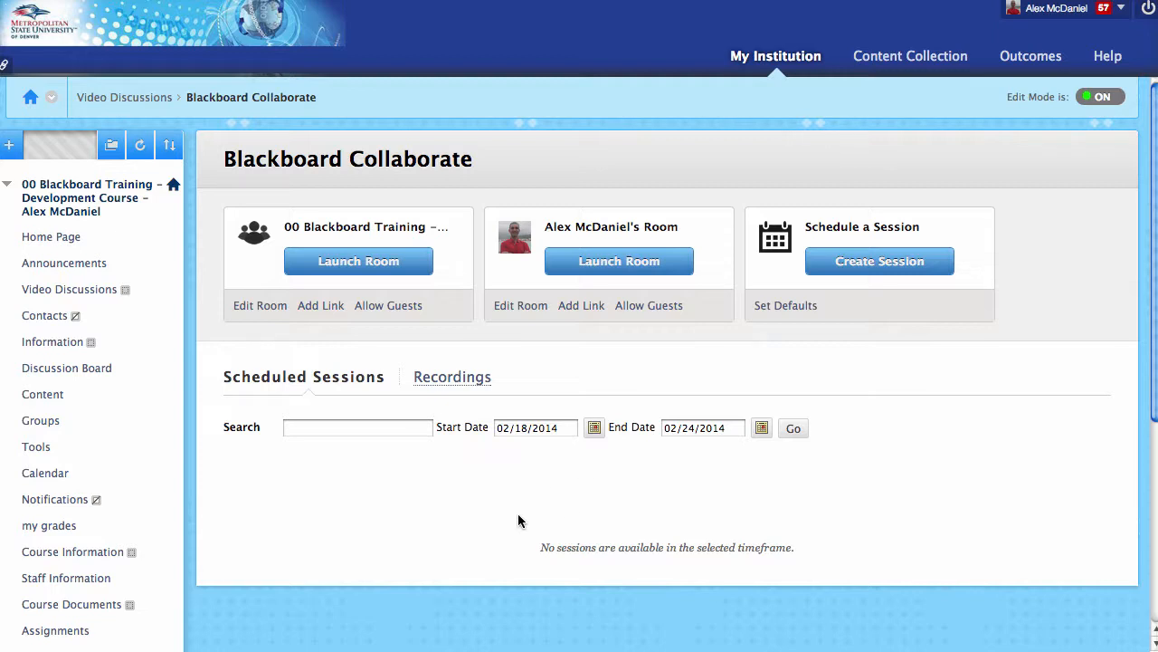
pyautogui.moveTo(515, 505)
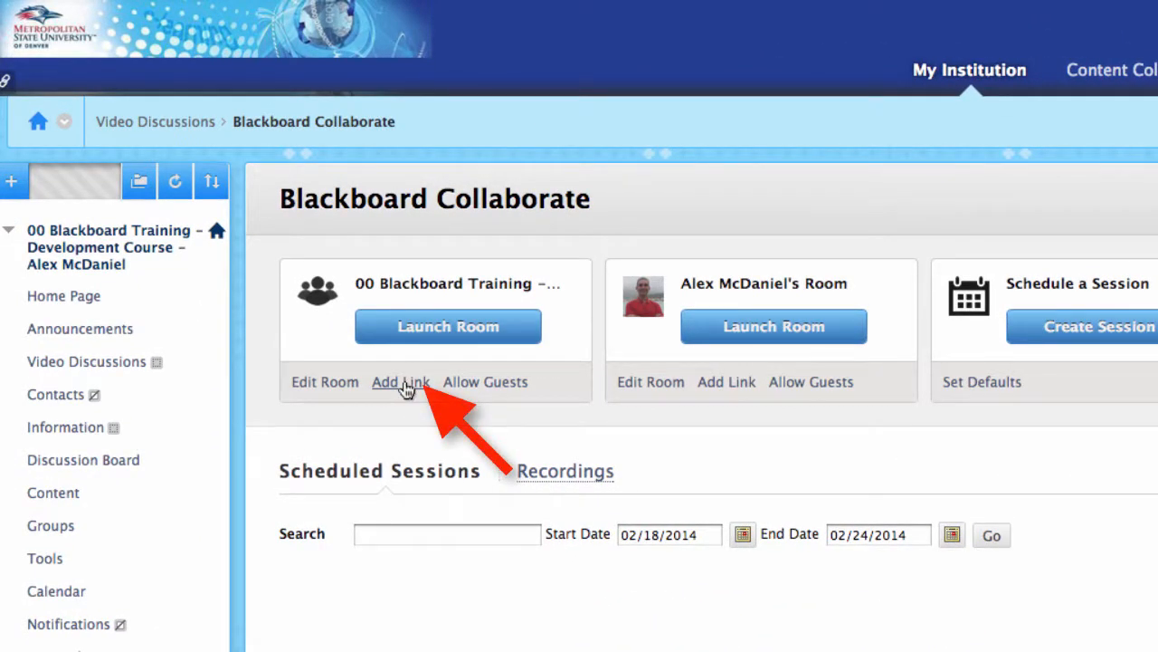
# Add the Collaborate room link to Video Discussions, reviewing details and date restrictions.
pyautogui.click(401, 381)
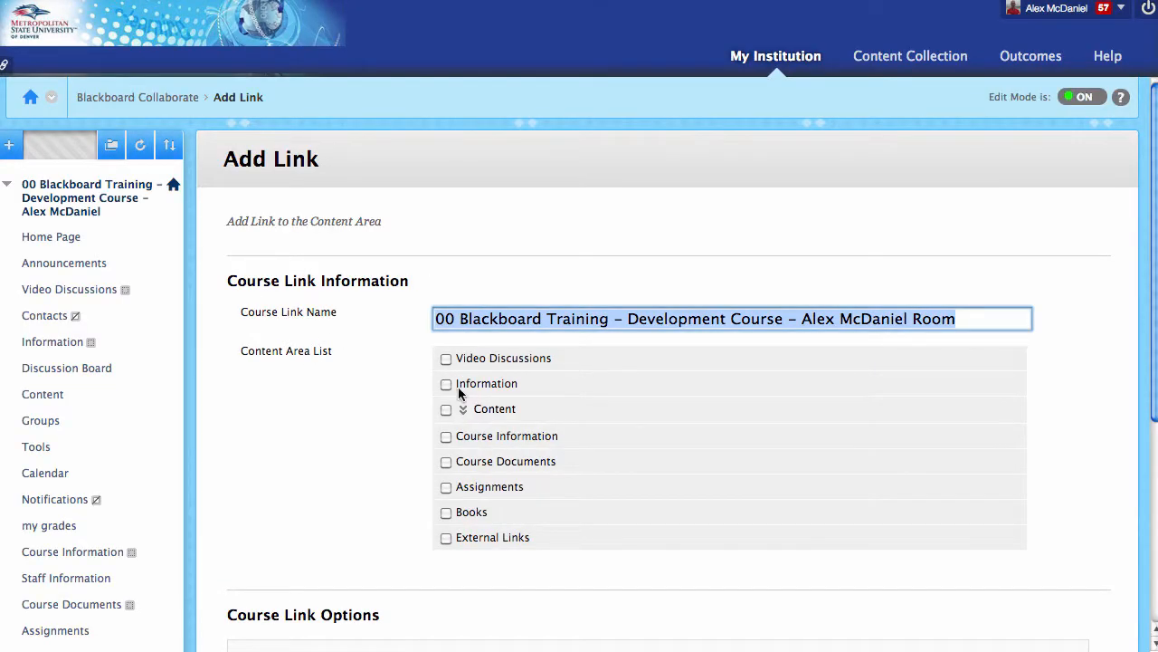
pyautogui.click(445, 358)
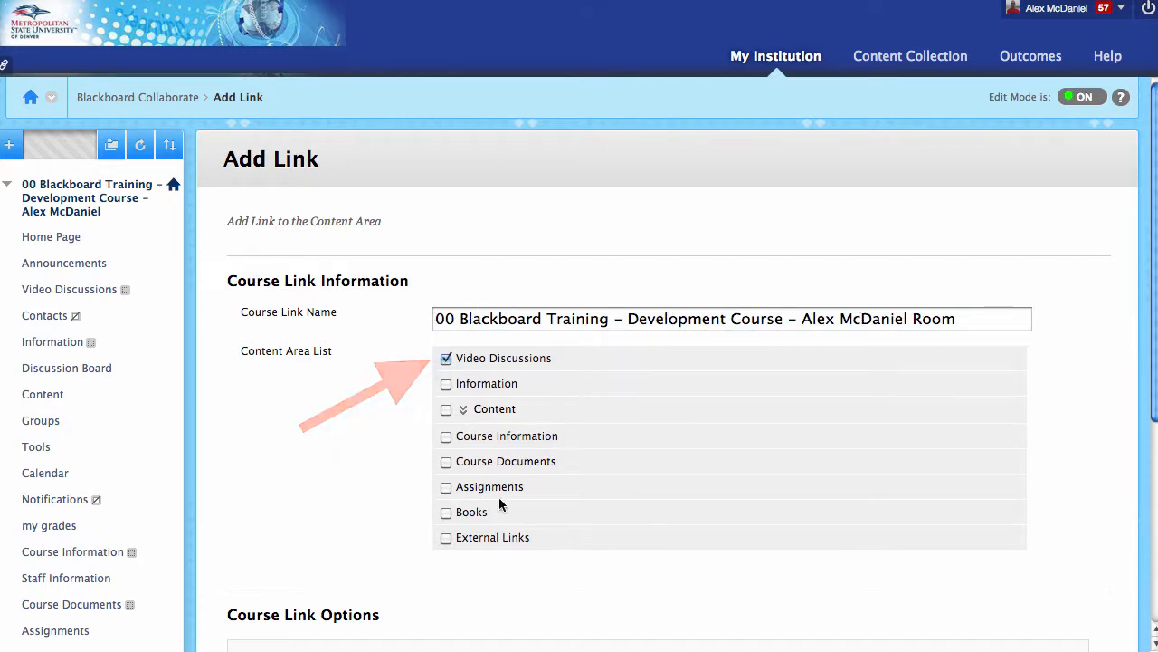
pyautogui.scroll(-3)
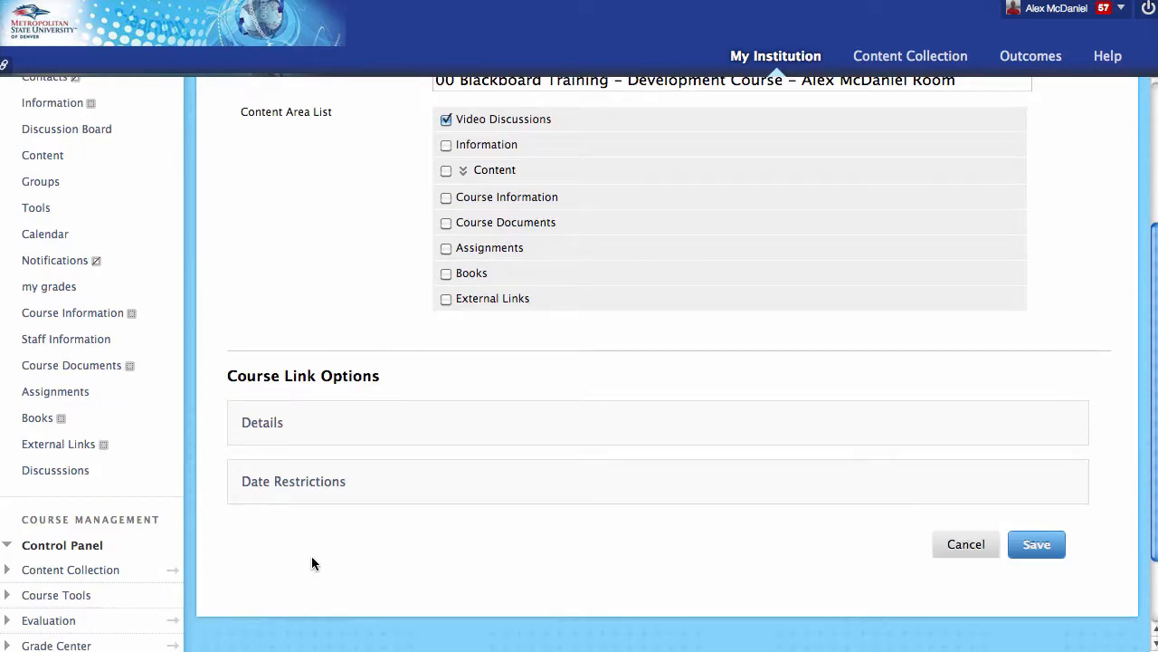
pyautogui.click(263, 422)
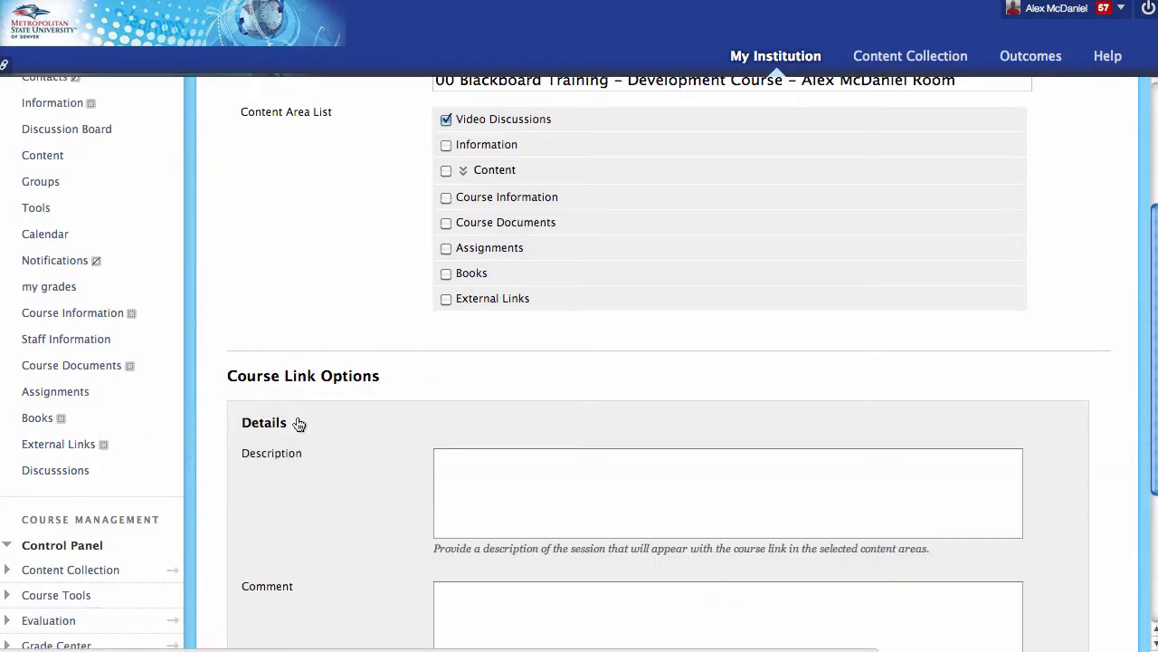
pyautogui.click(263, 422)
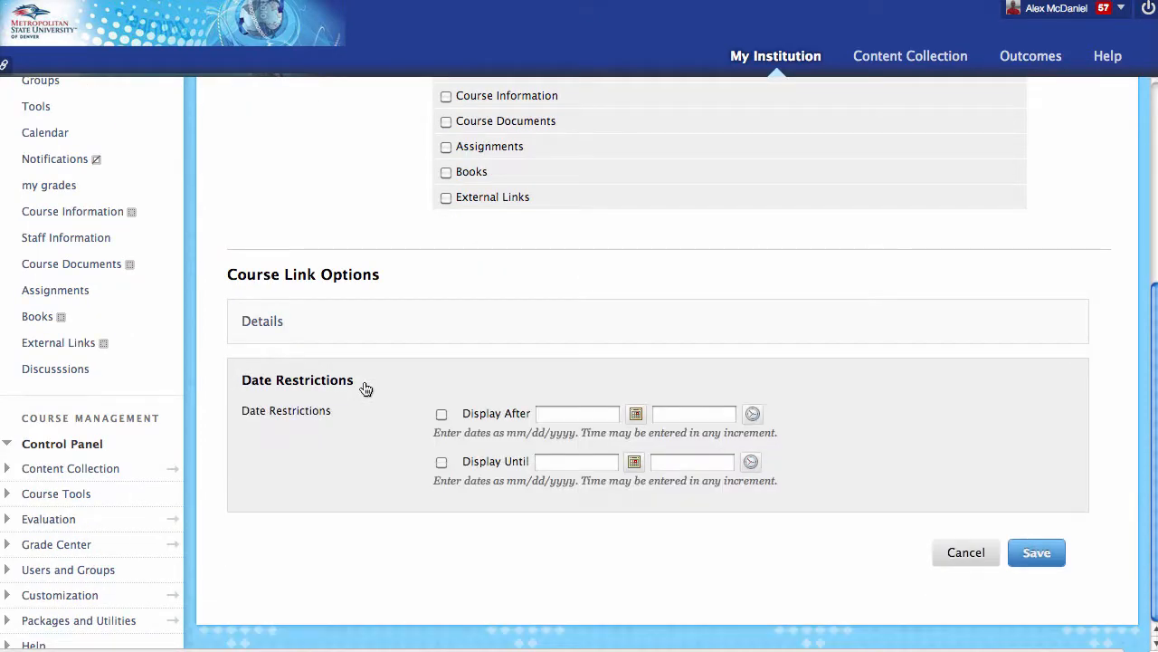
pyautogui.click(296, 380)
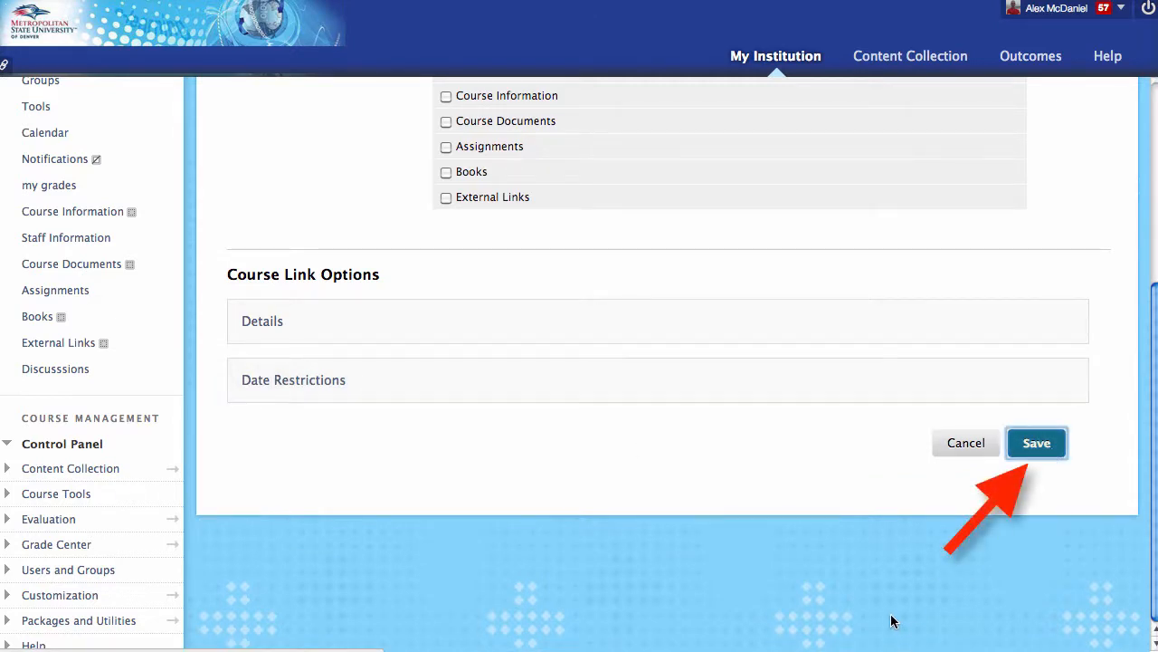
pyautogui.click(1036, 442)
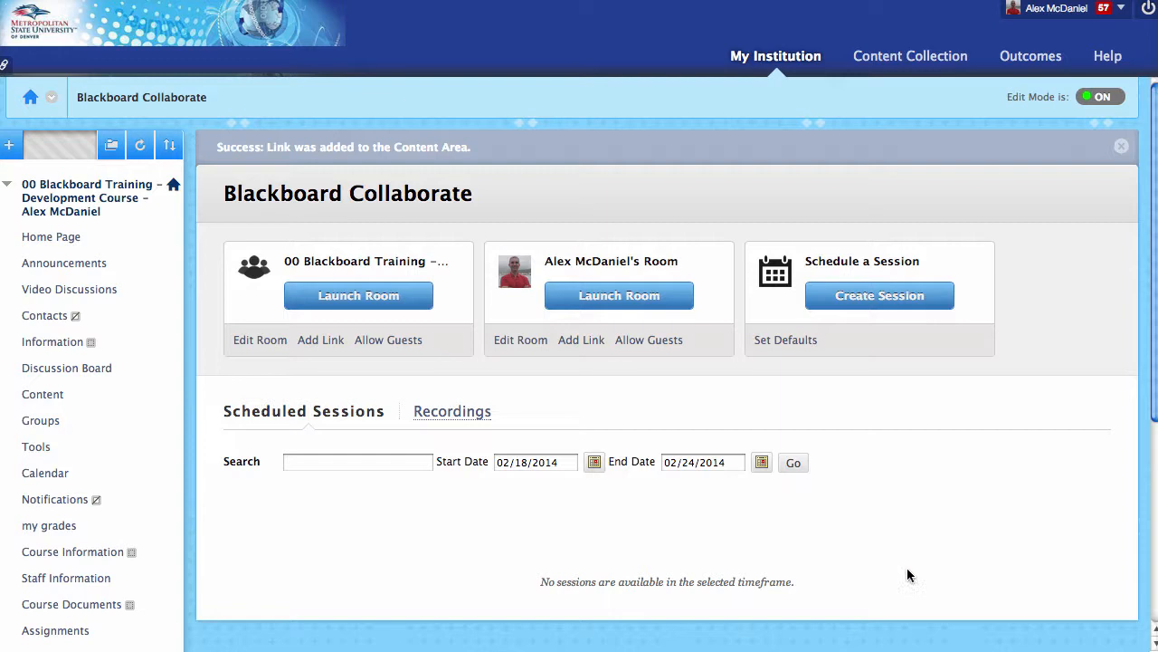
pyautogui.moveTo(69, 289)
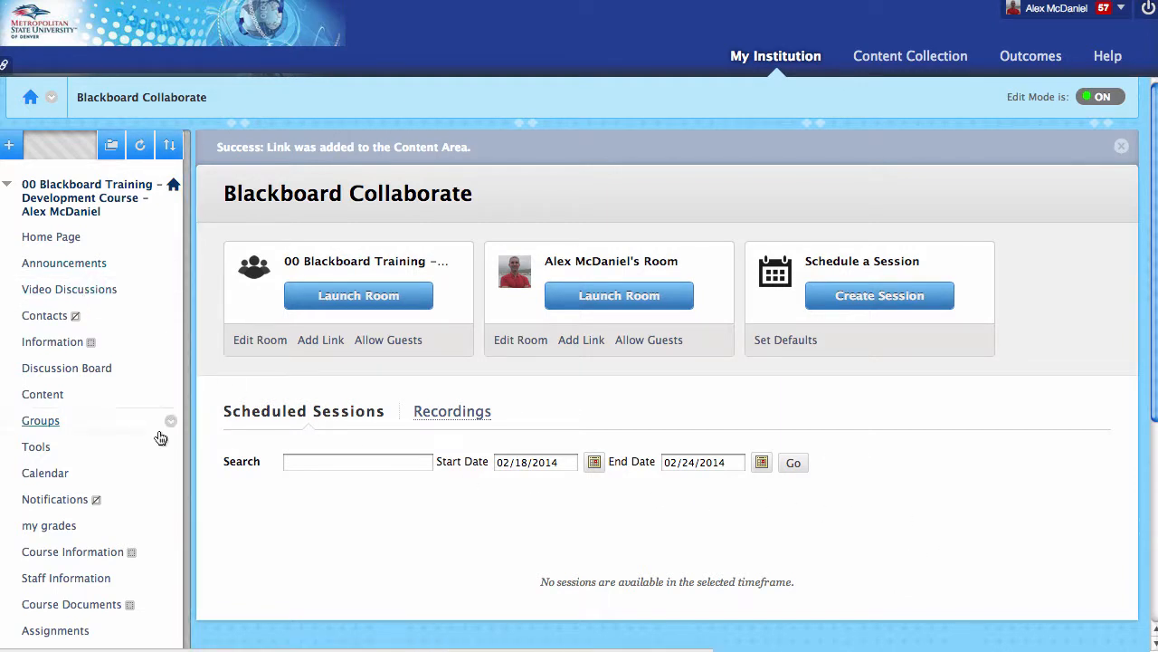
# Open Video Discussions and the linked Collaborate room's details page.
pyautogui.click(69, 289)
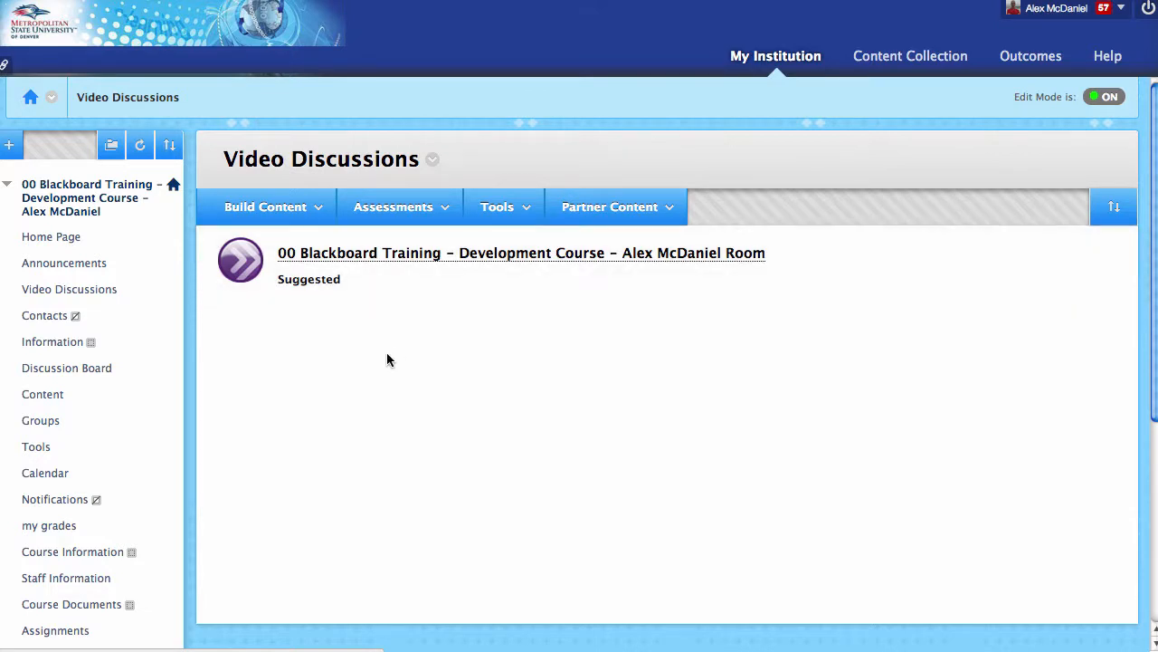
pyautogui.click(521, 253)
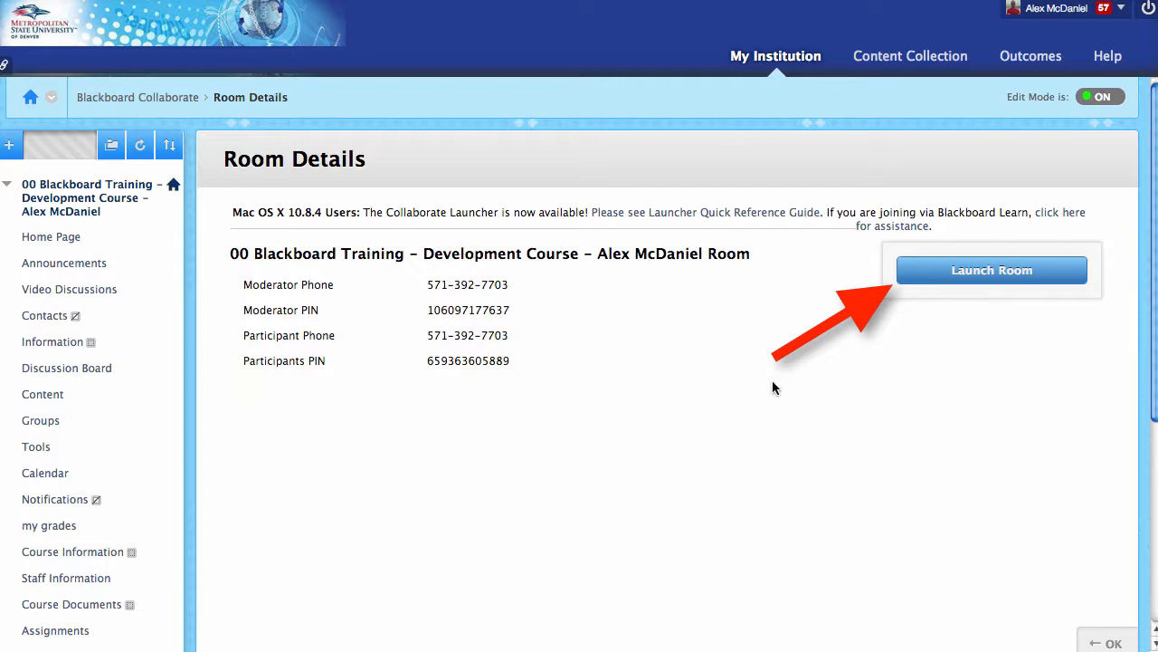
pyautogui.moveTo(666, 430)
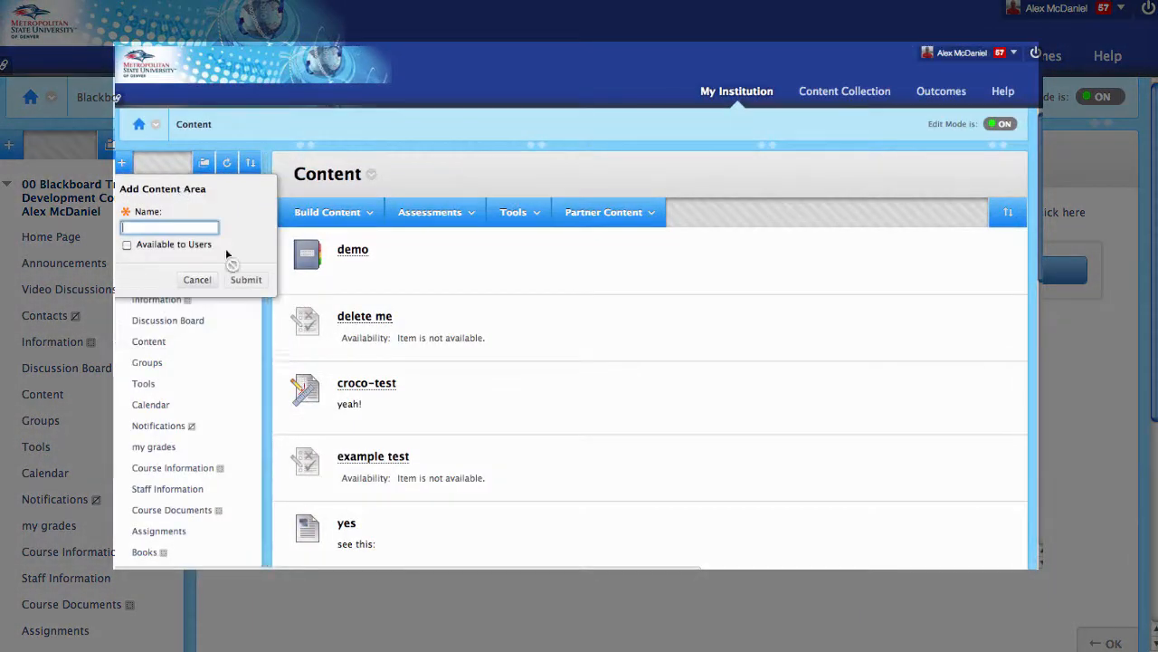
pyautogui.write('Video Di')
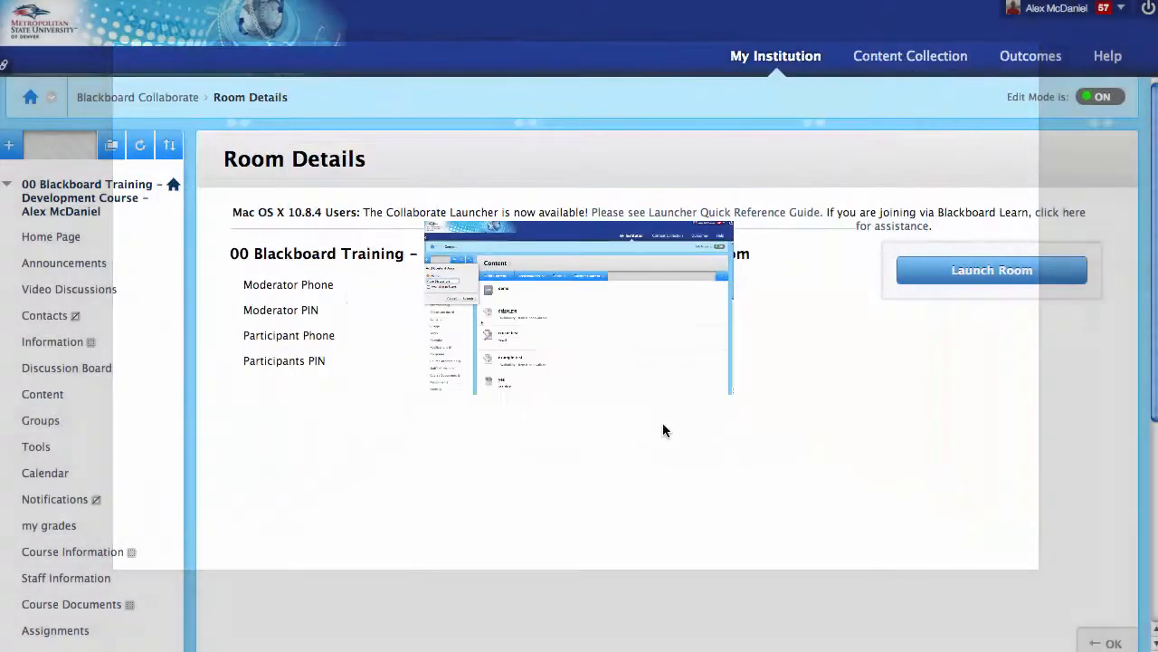
pyautogui.click(513, 212)
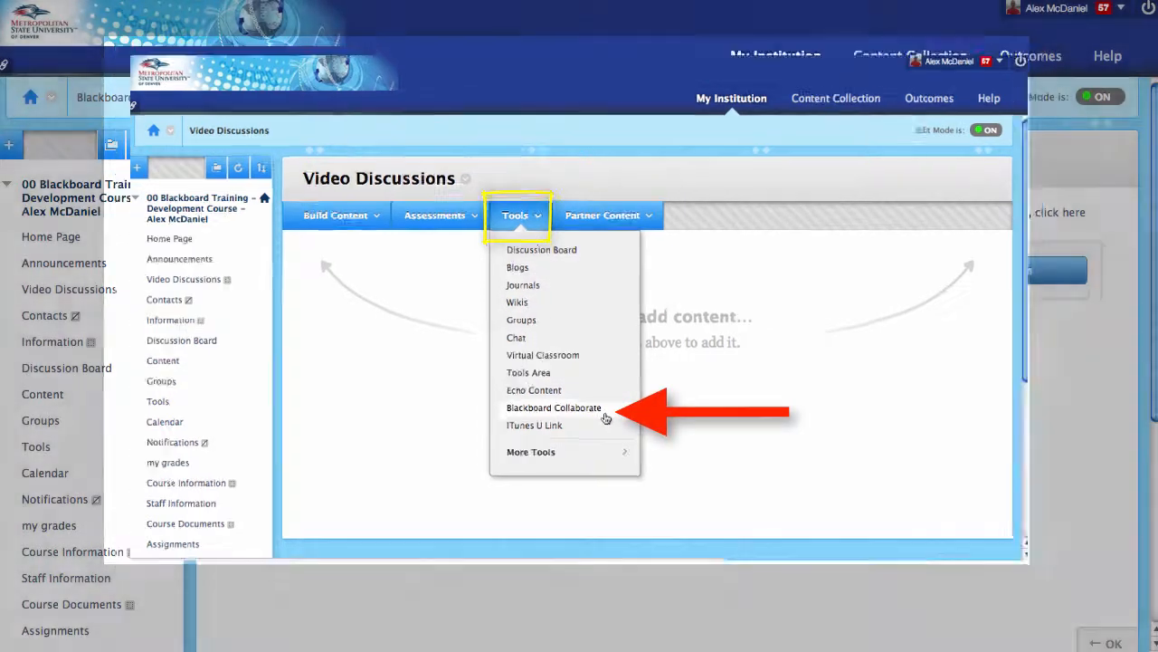
pyautogui.click(553, 408)
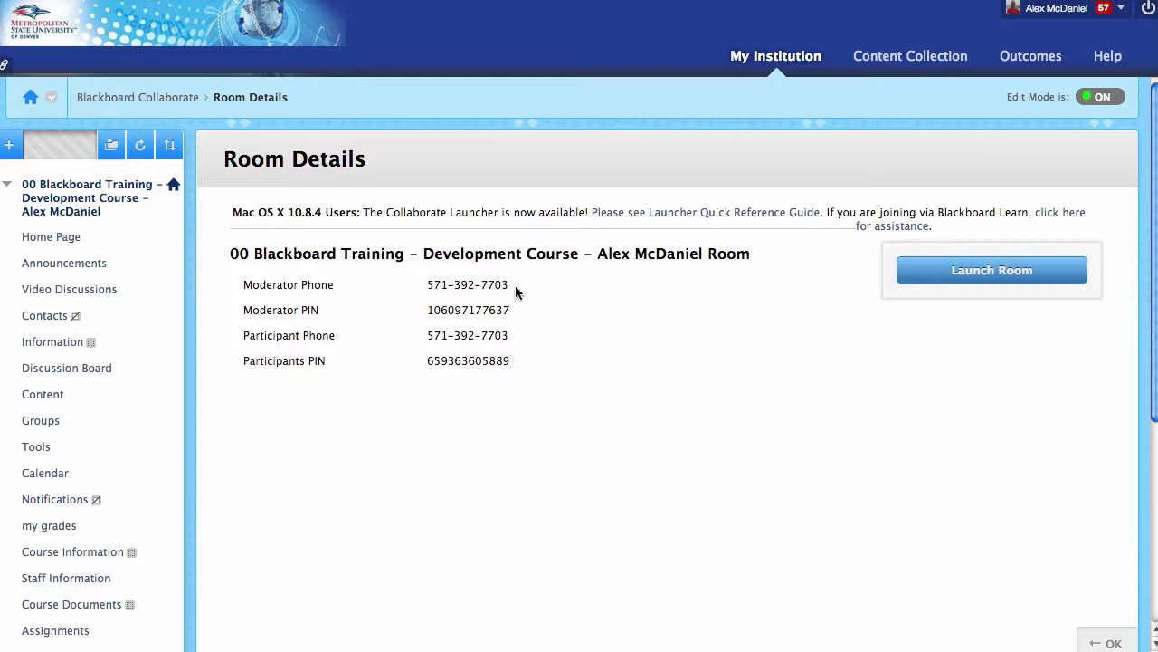
pyautogui.moveTo(525, 323)
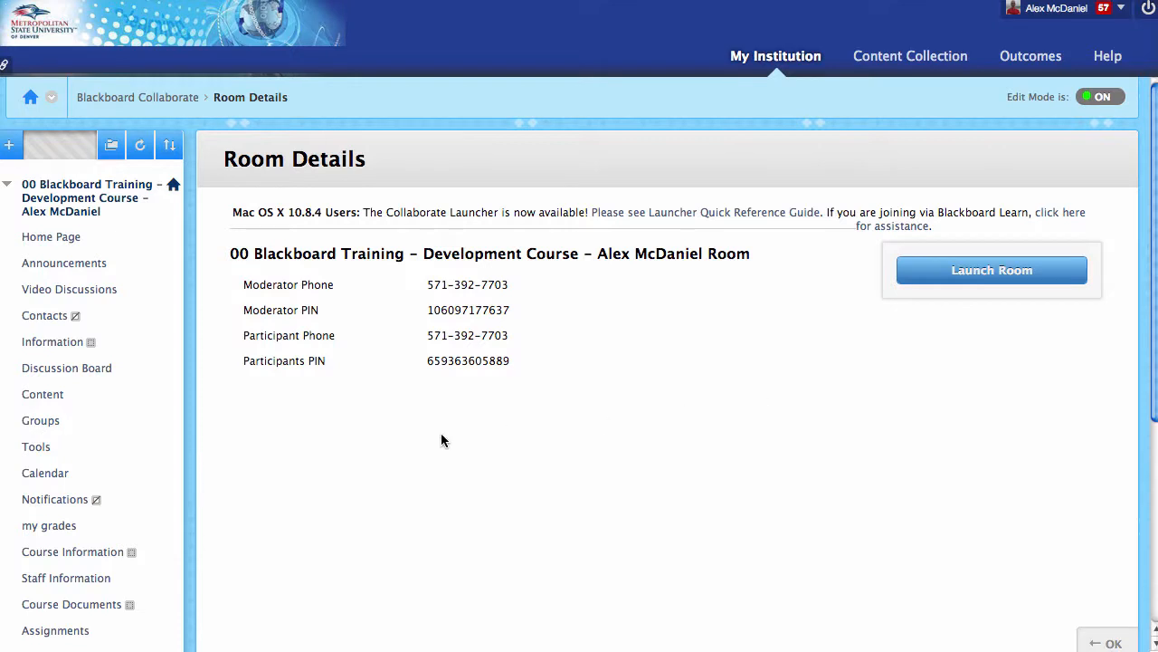
pyautogui.moveTo(376, 427)
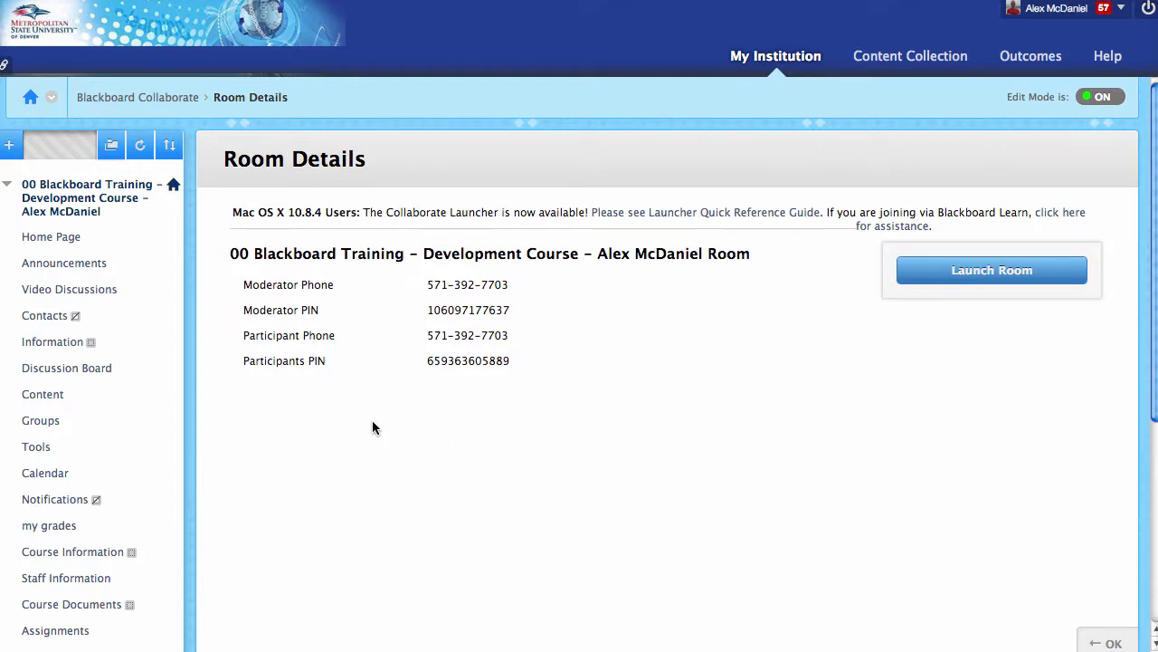
pyautogui.moveTo(394, 437)
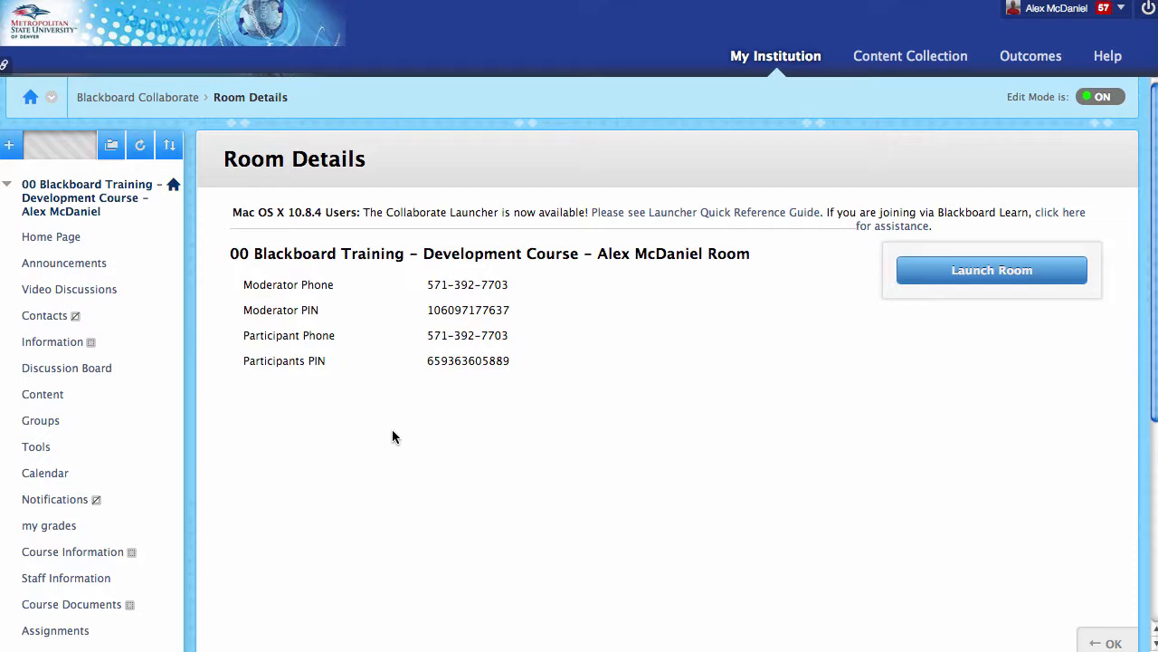
pyautogui.scroll(-3)
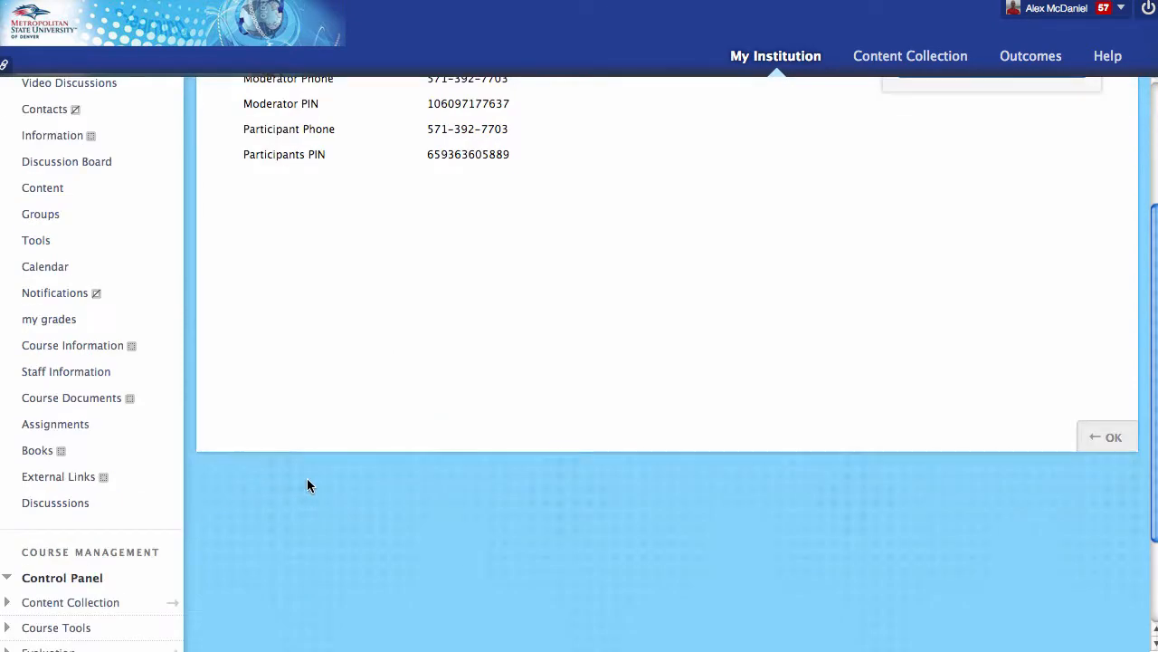